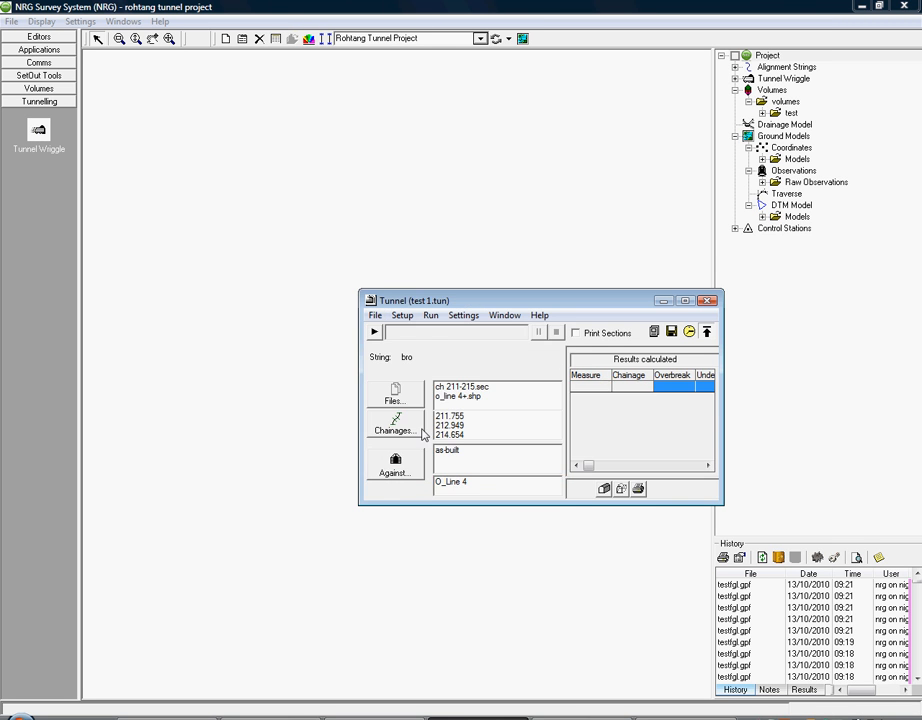
mouse_move(410, 367)
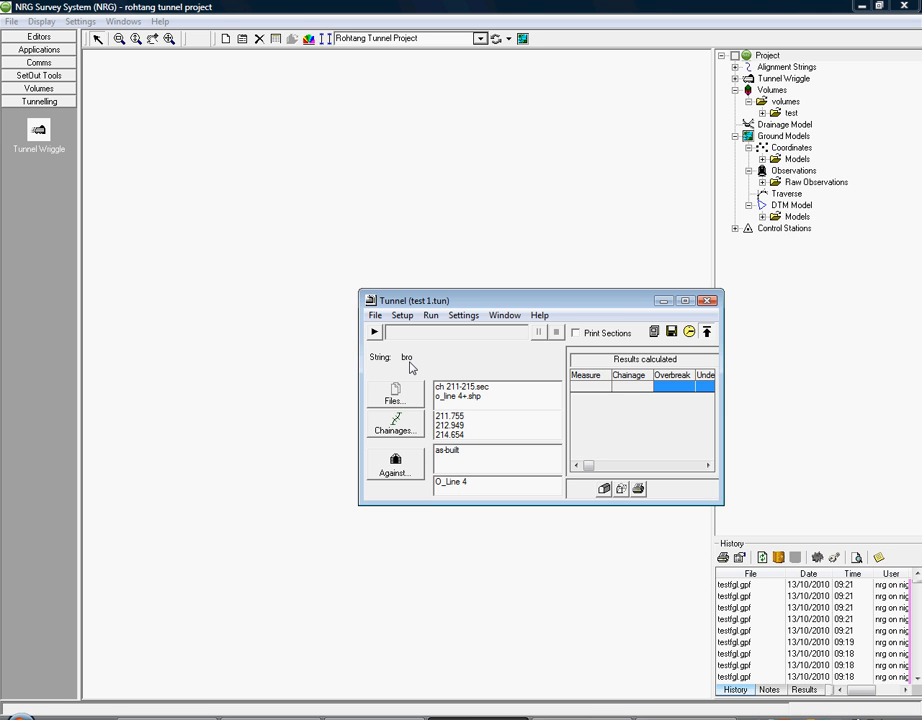
Review the measure's files list, keep the 0.55 m sweep distance and accept tunnel wiggle settings.
click(394, 393)
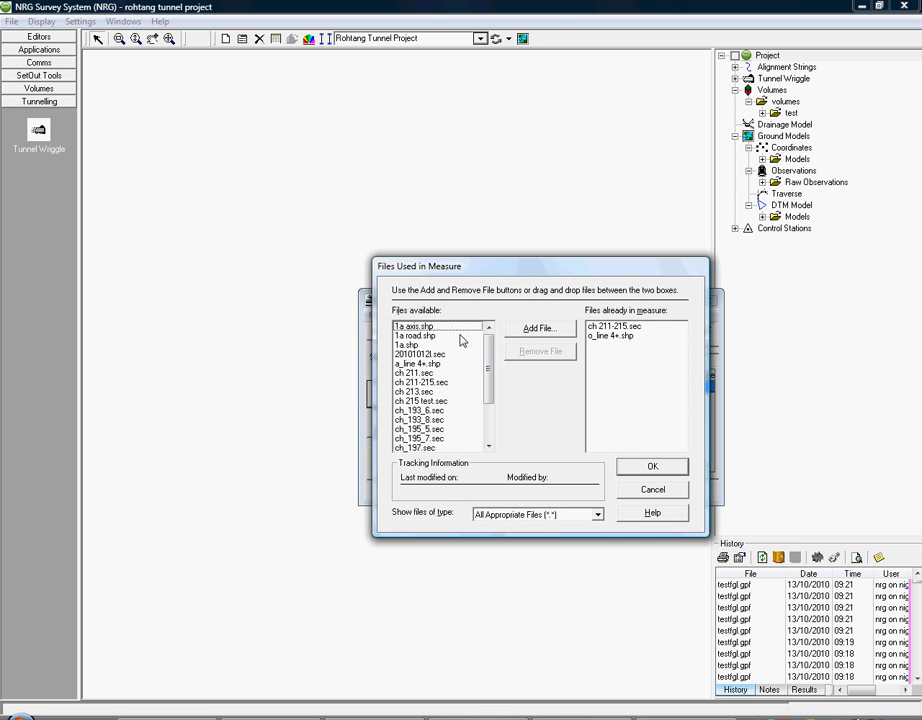
mouse_move(646, 473)
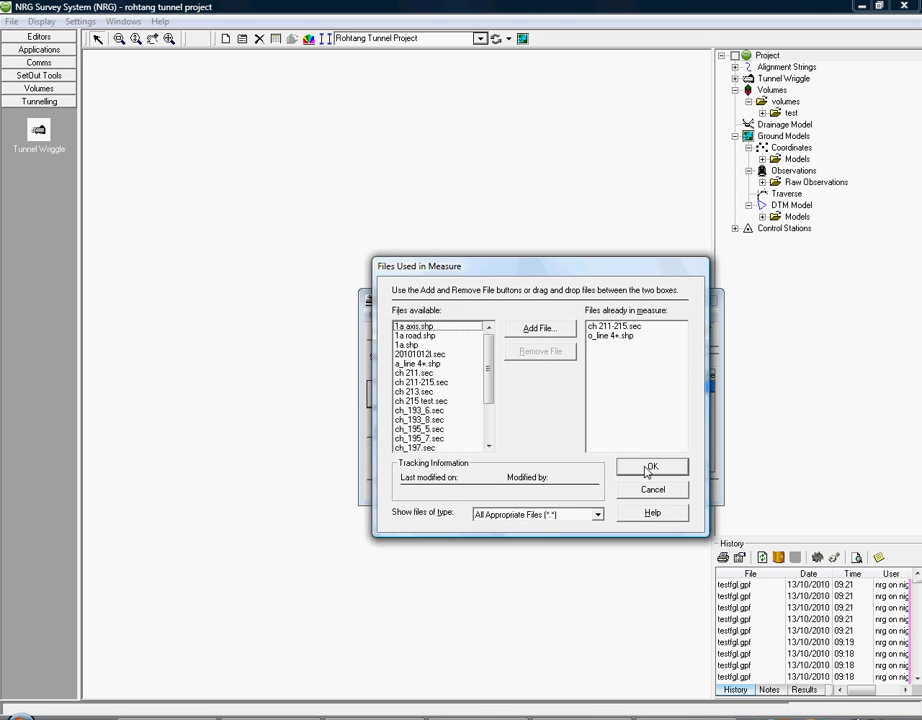
click(651, 467)
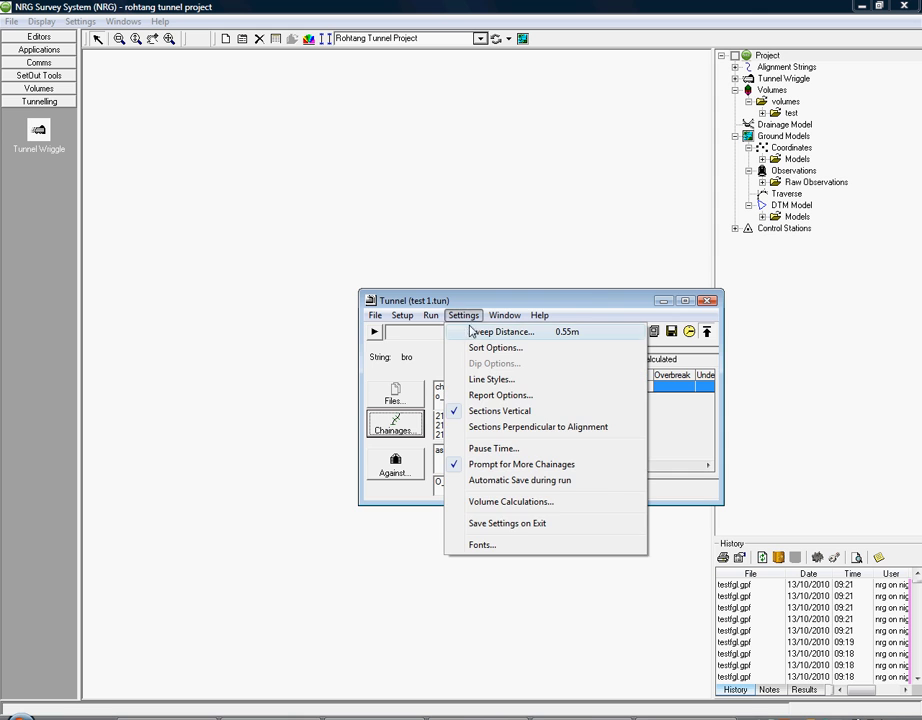
click(503, 331)
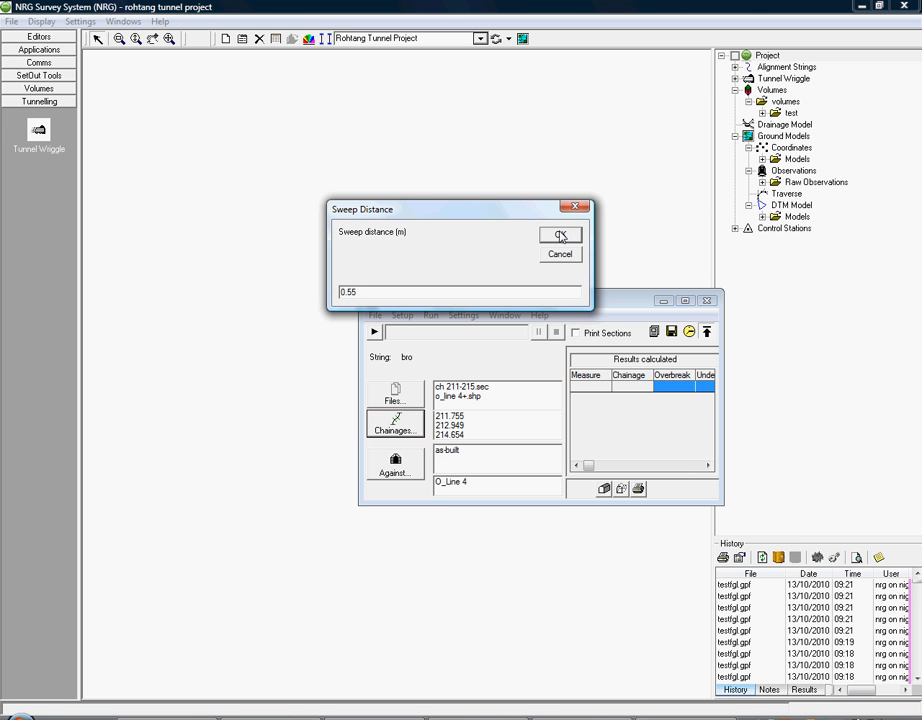
click(561, 234)
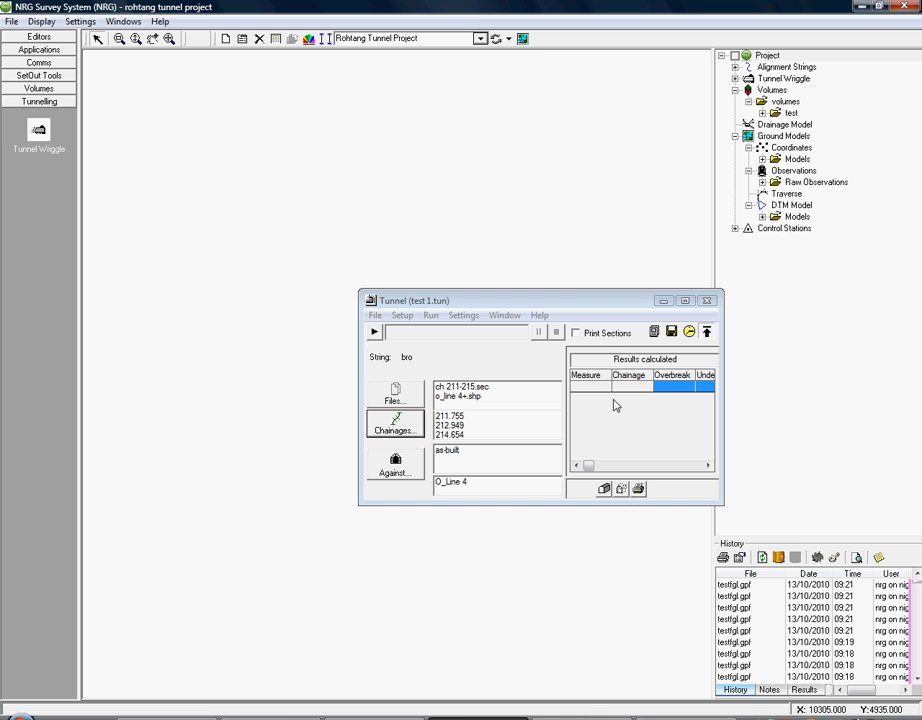
click(463, 314)
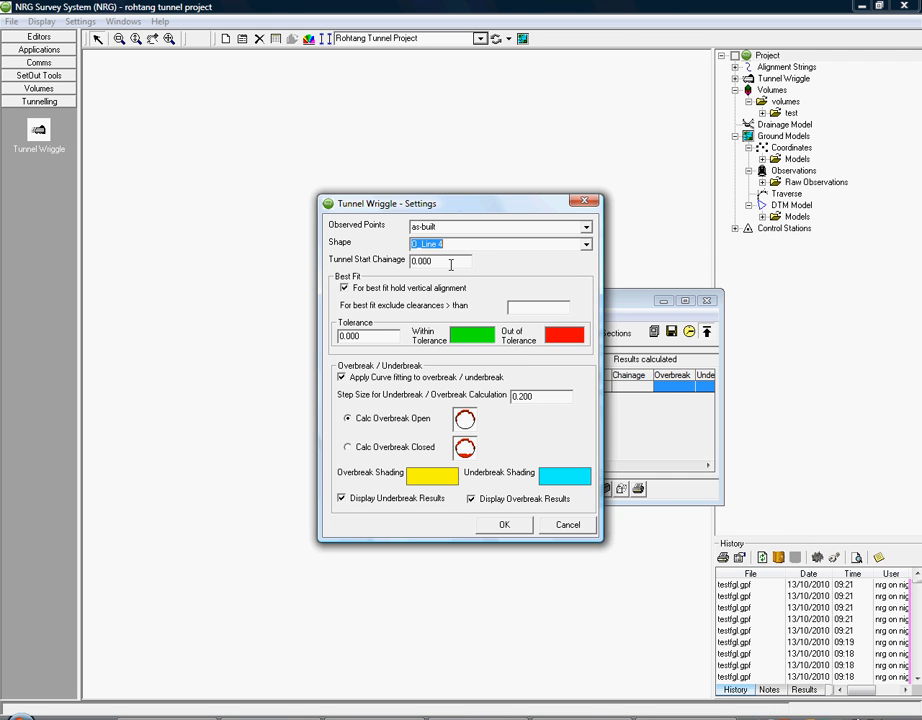
mouse_move(532, 502)
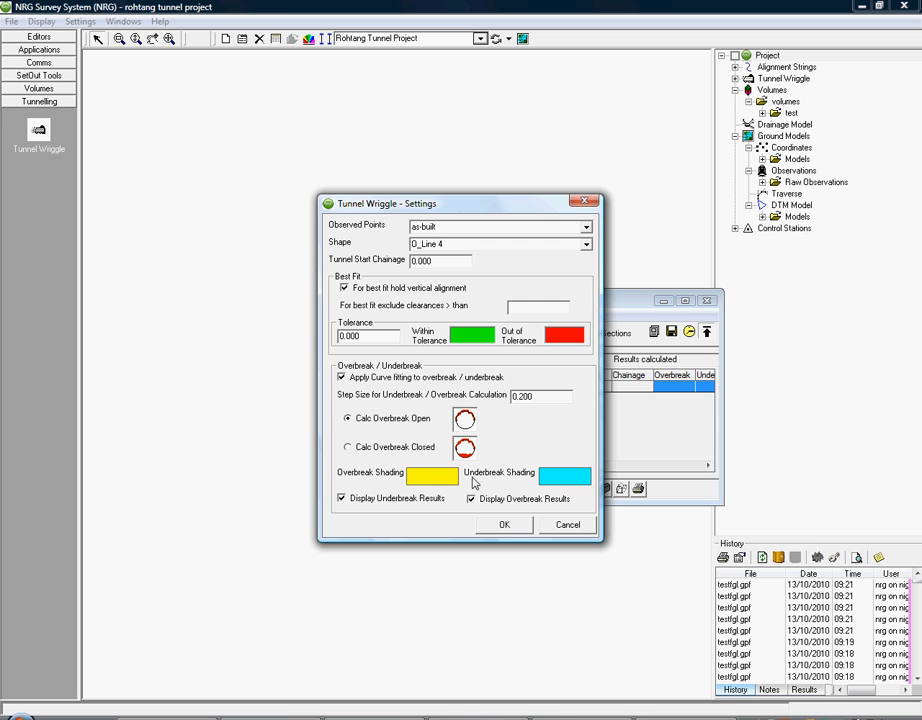
mouse_move(457, 429)
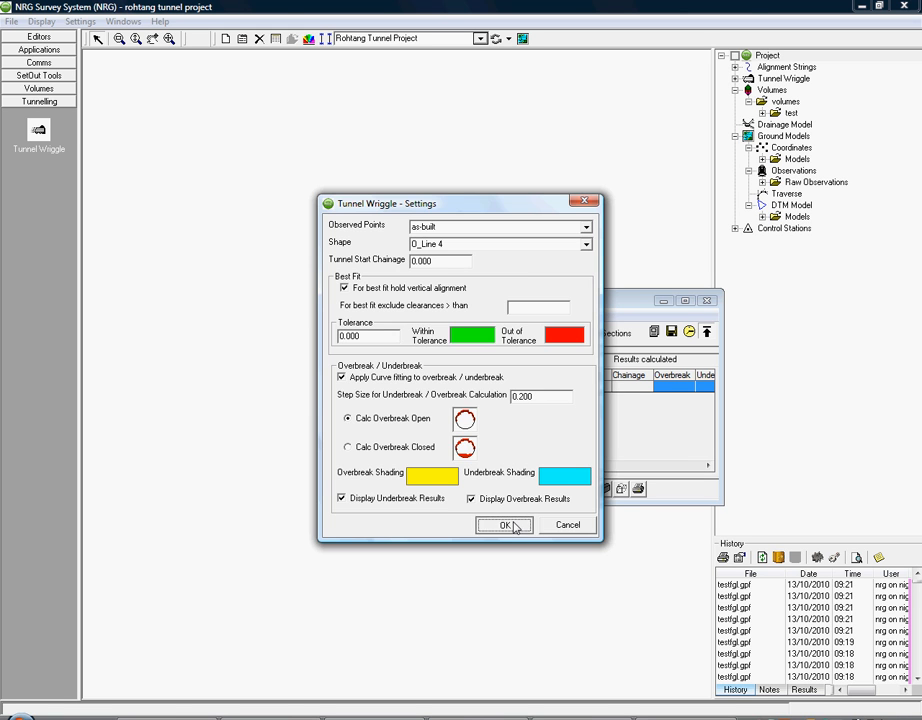
click(504, 525)
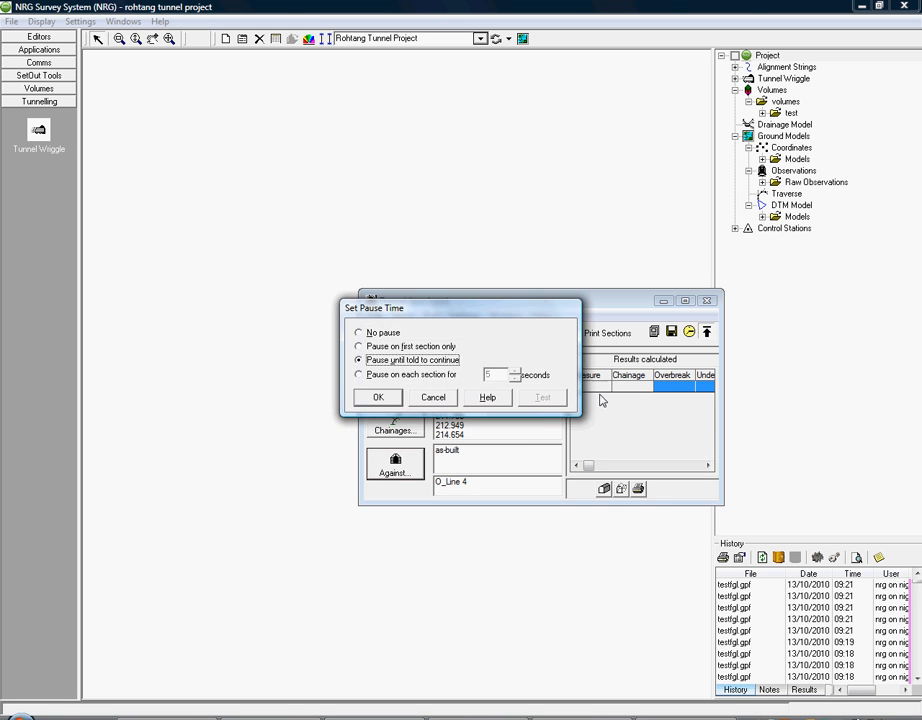
Pause on the first section only, overwrite previous results and start the run.
click(359, 346)
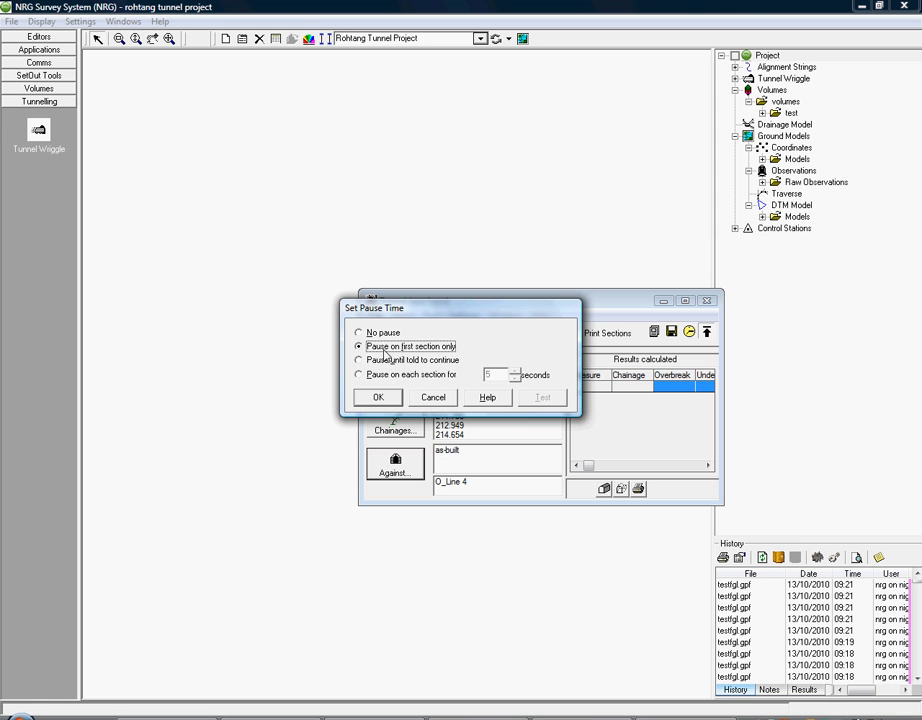
click(378, 397)
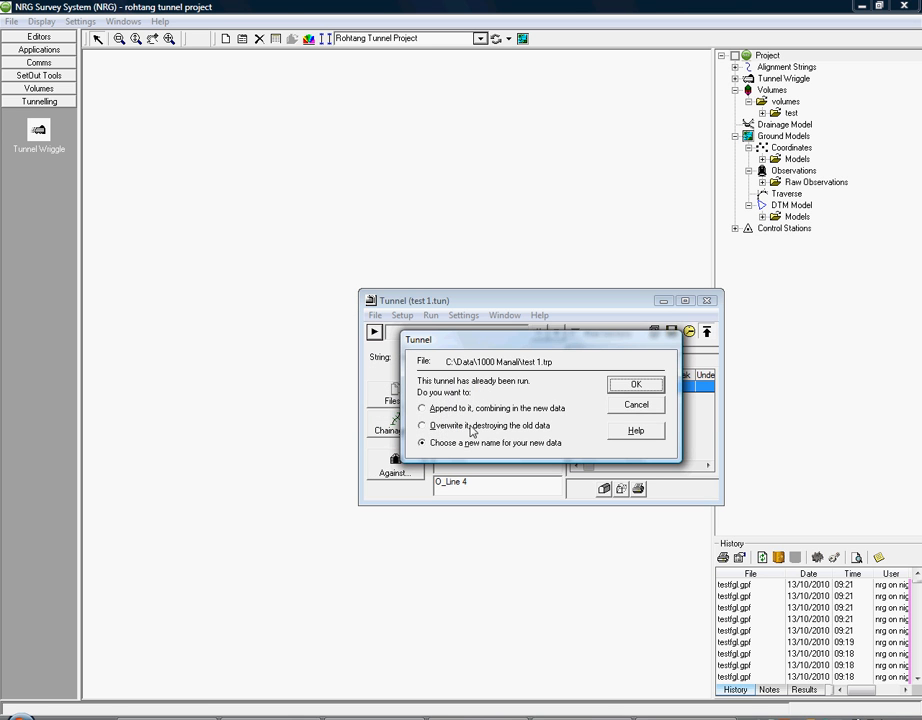
click(636, 384)
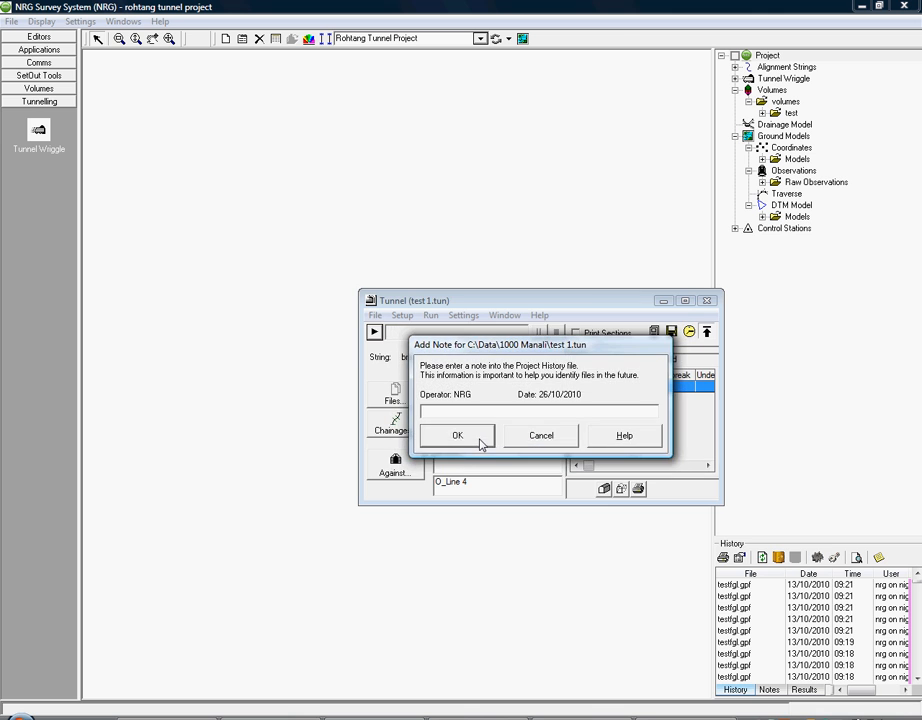
click(457, 435)
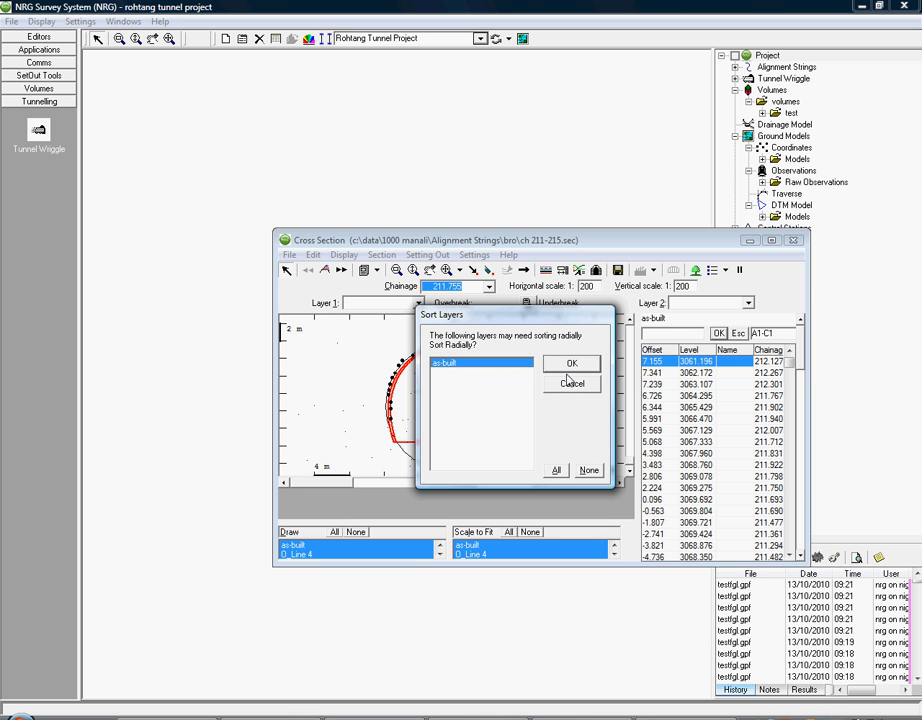
Sort the as-built layer radially, continue past the first section and save the sections.
click(571, 362)
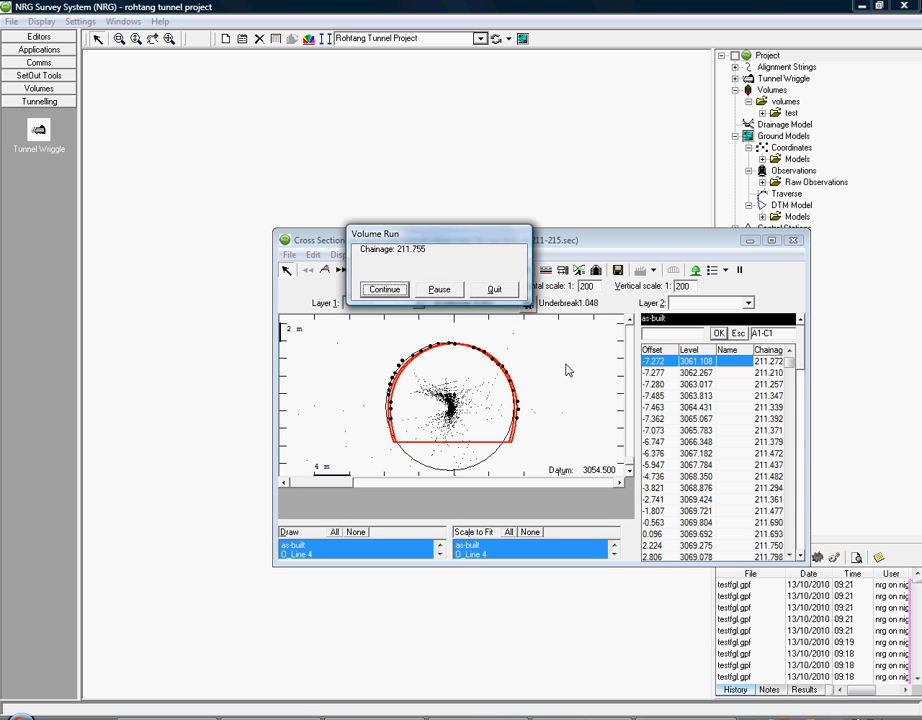
click(384, 289)
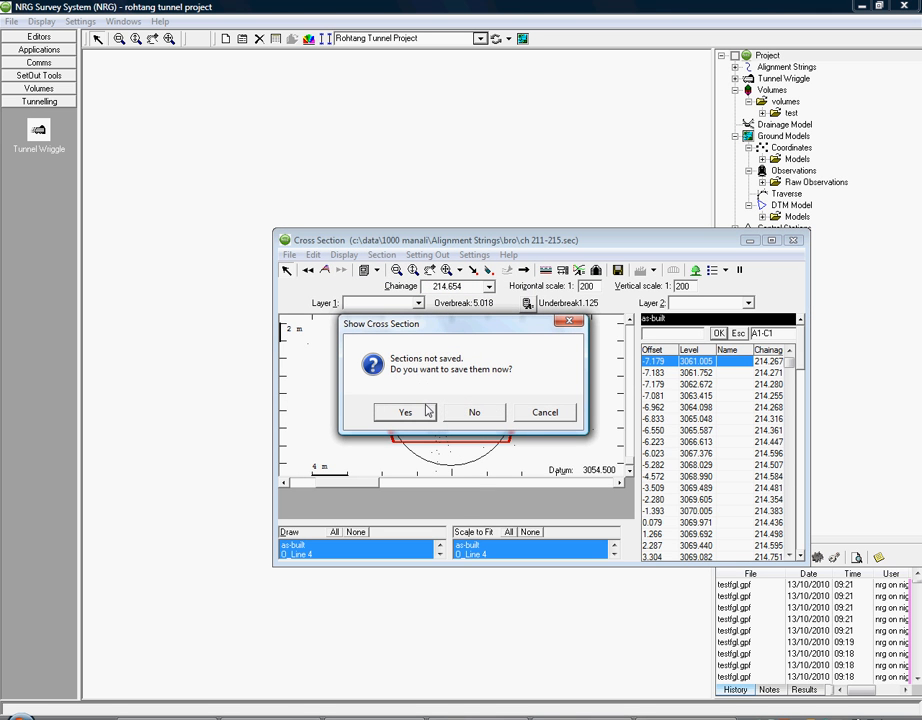
click(474, 412)
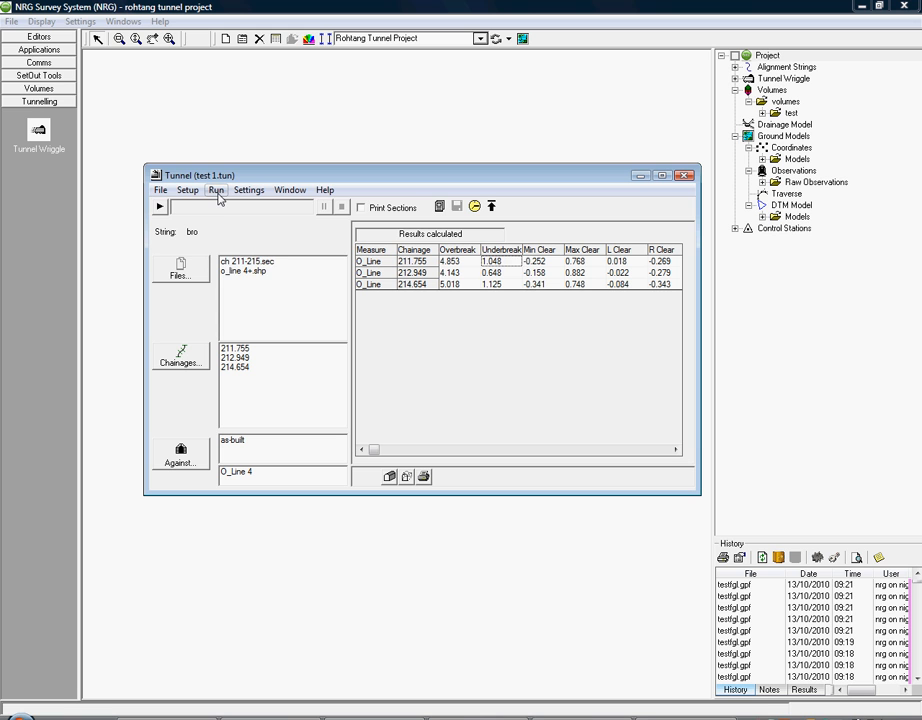
Preview the O_Line 4/as-built Under/overbreak Report from the Run menu's reports.
click(216, 190)
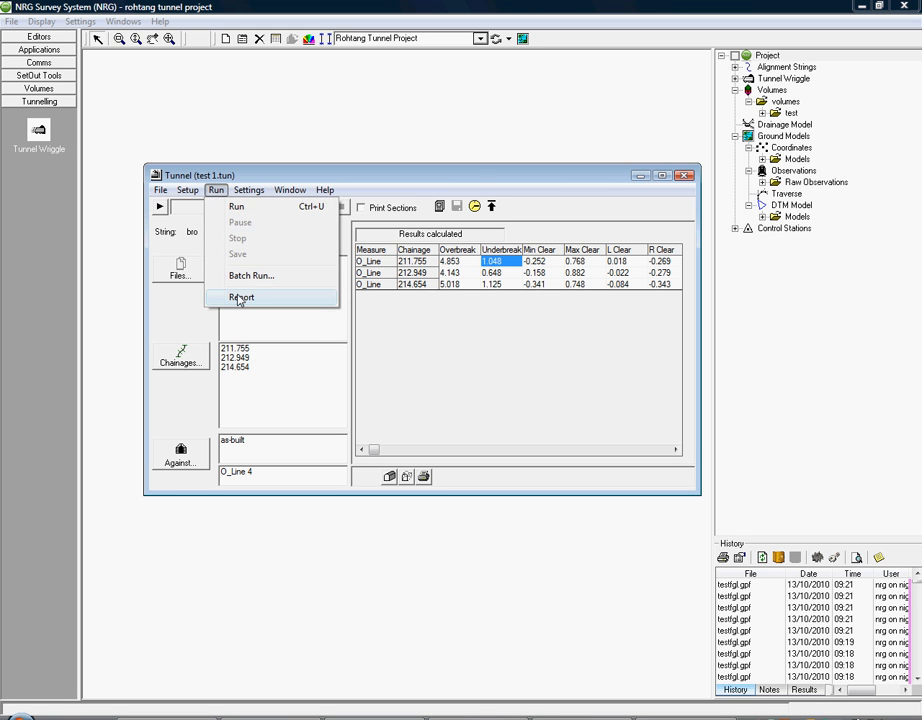
click(241, 297)
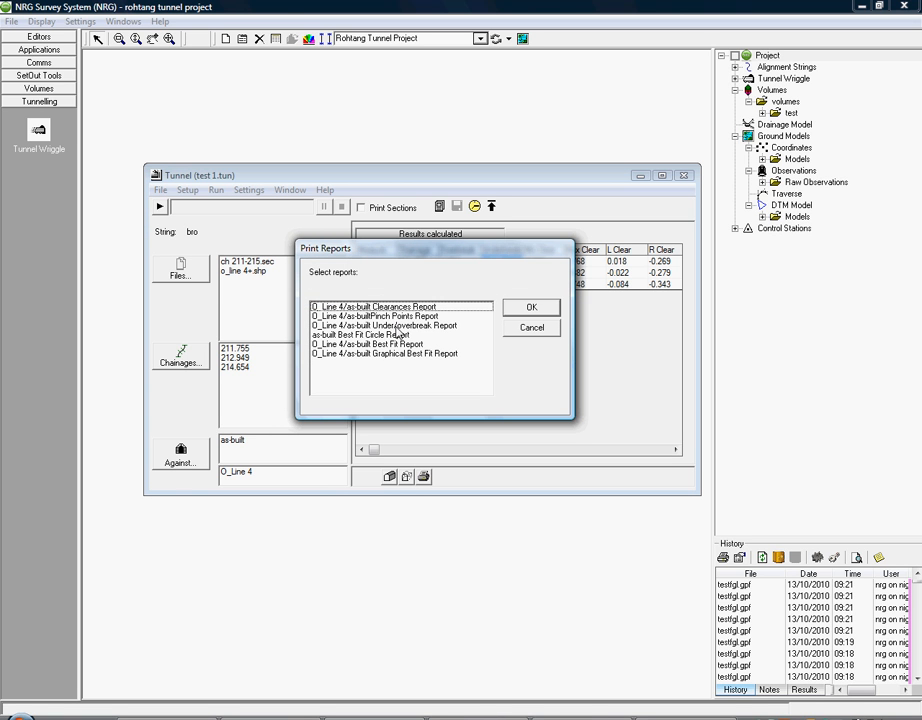
click(400, 325)
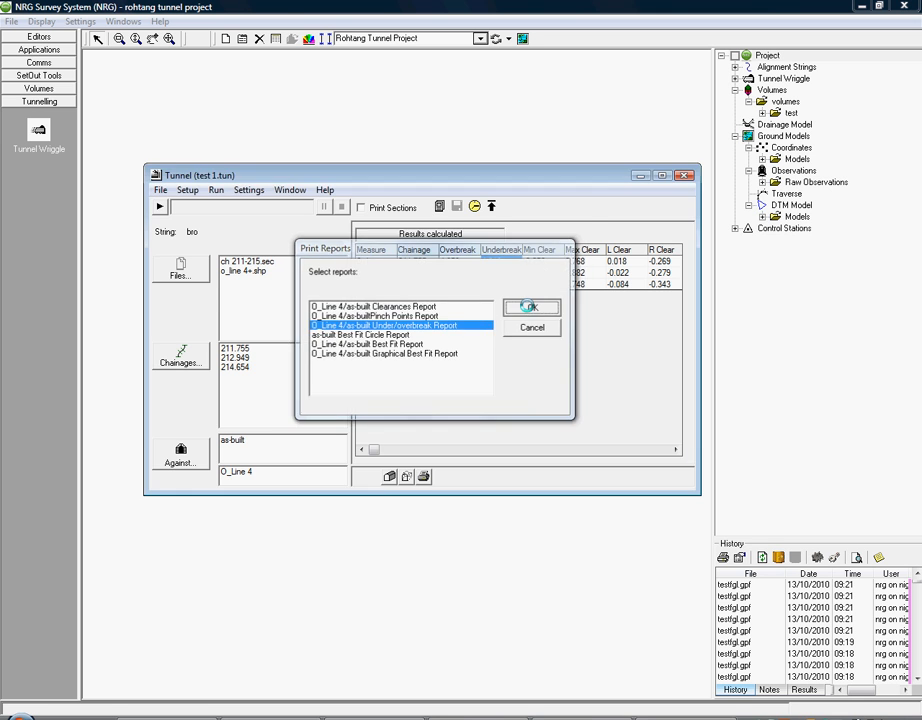
click(531, 306)
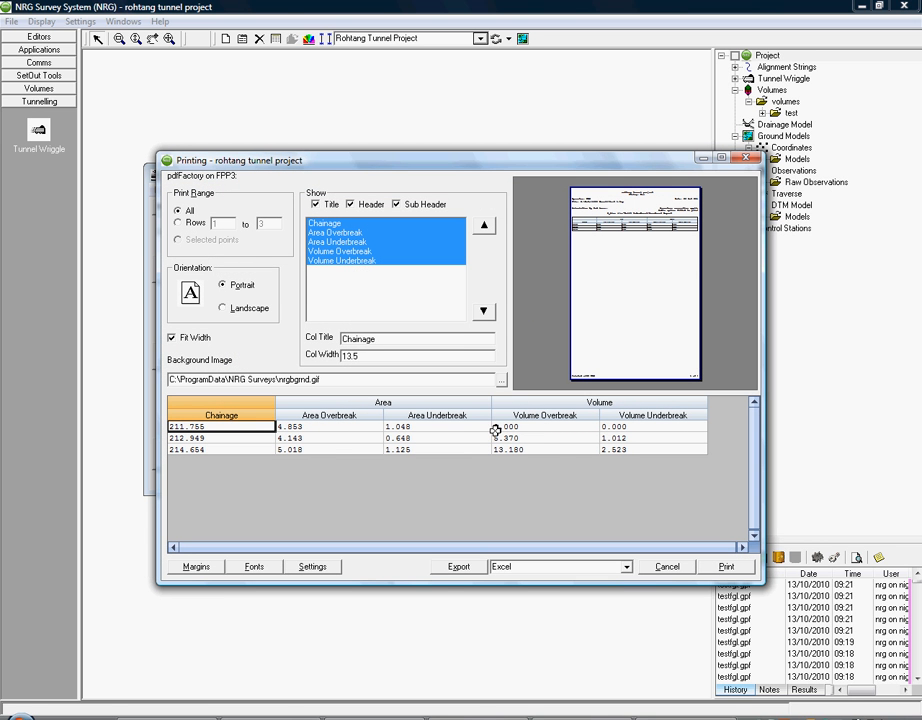
mouse_move(359, 437)
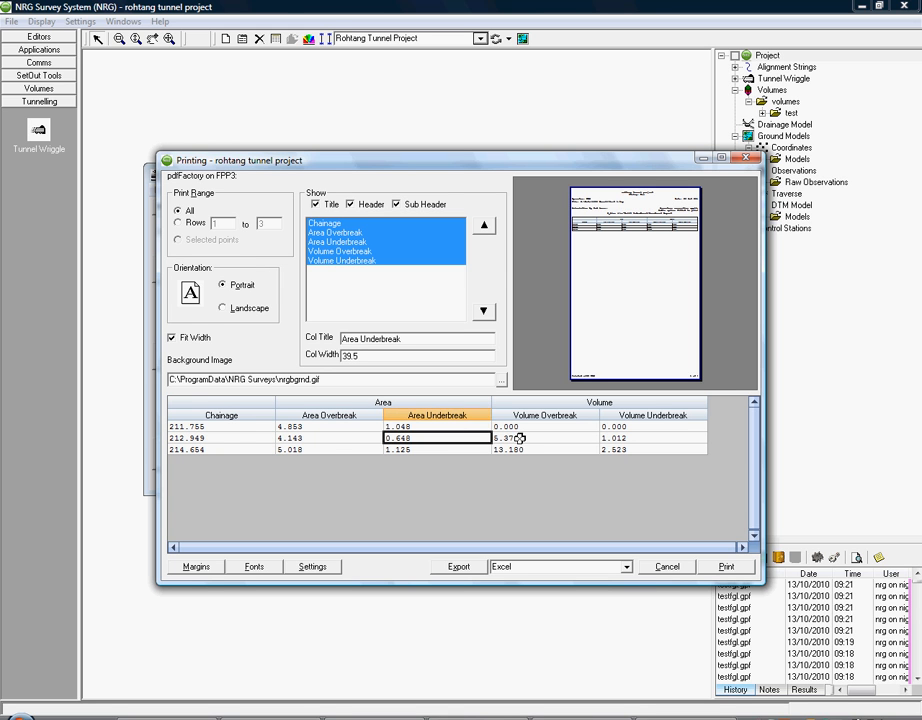
click(544, 437)
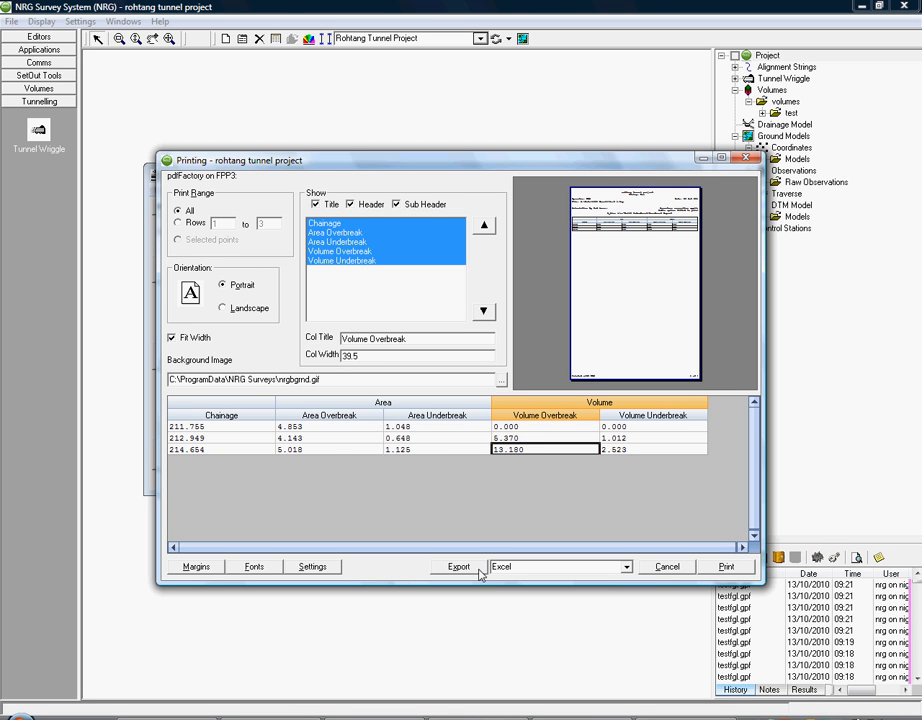
mouse_move(671, 581)
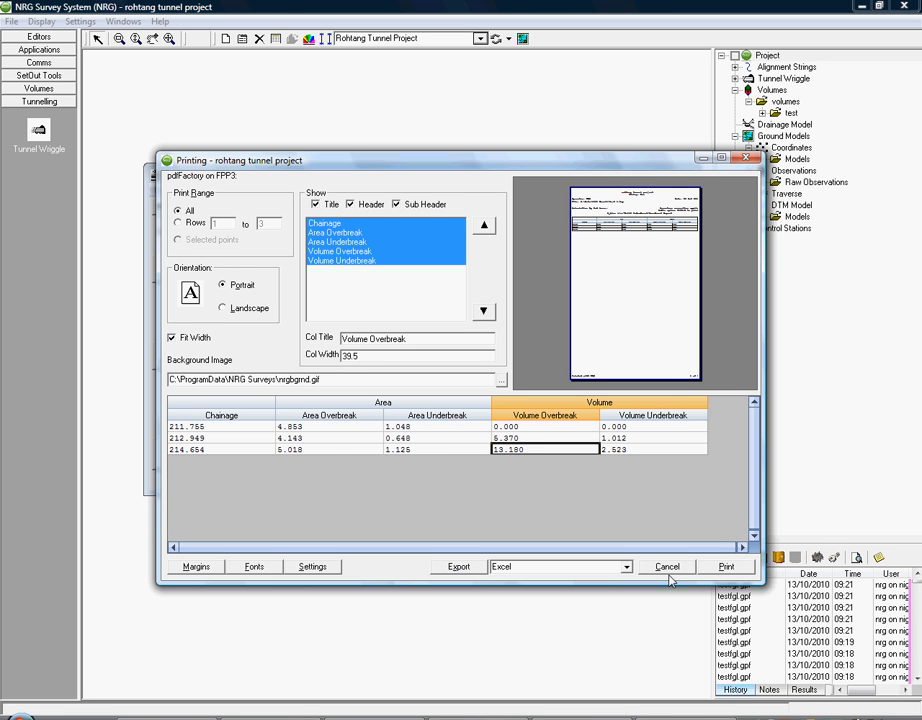